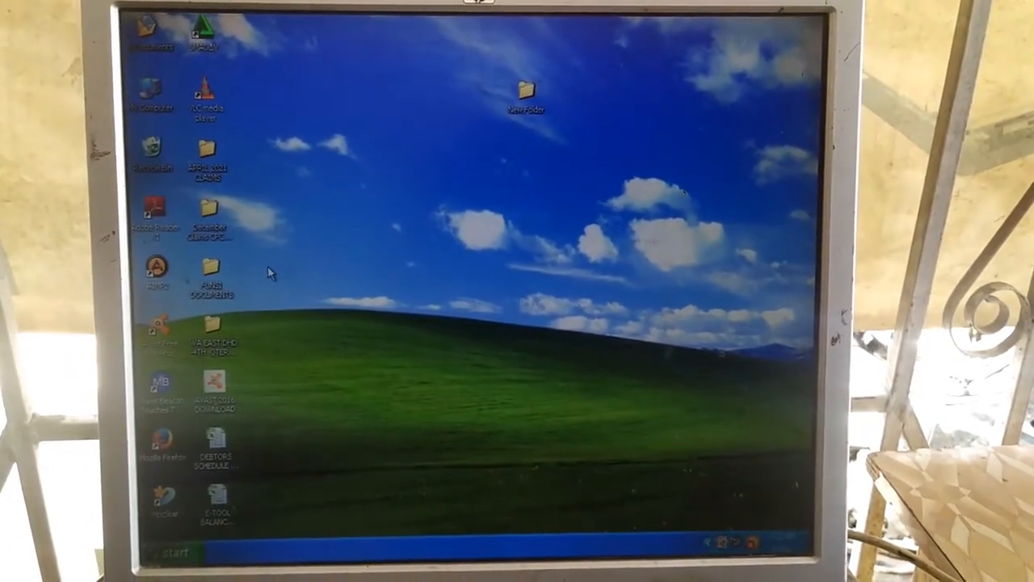
# - Open the Windows XP Start menu from the taskbar
pyautogui.click(166, 552)
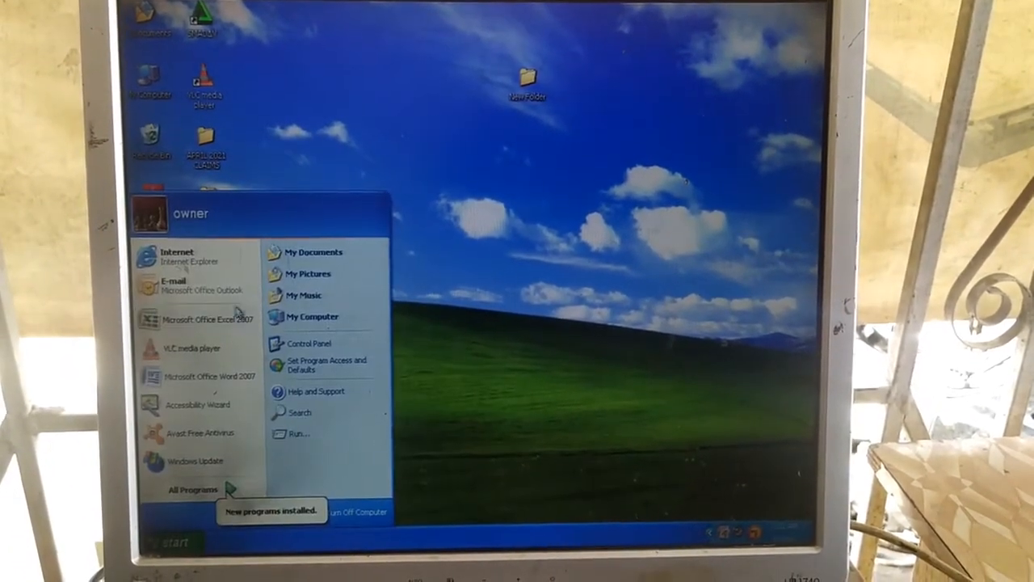
pyautogui.click(396, 141)
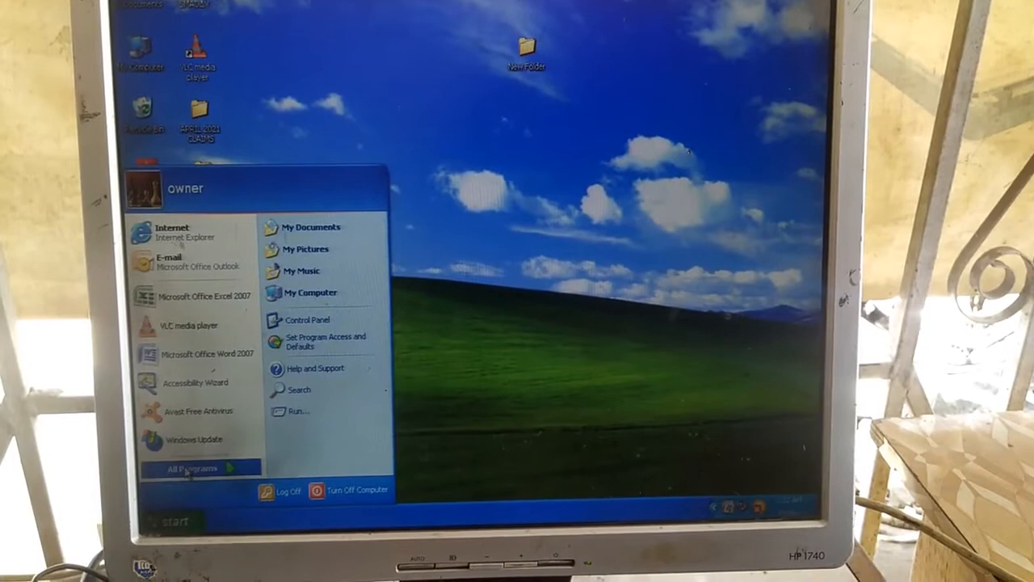
# - Open All Programs and expand the Accessories group
pyautogui.click(192, 467)
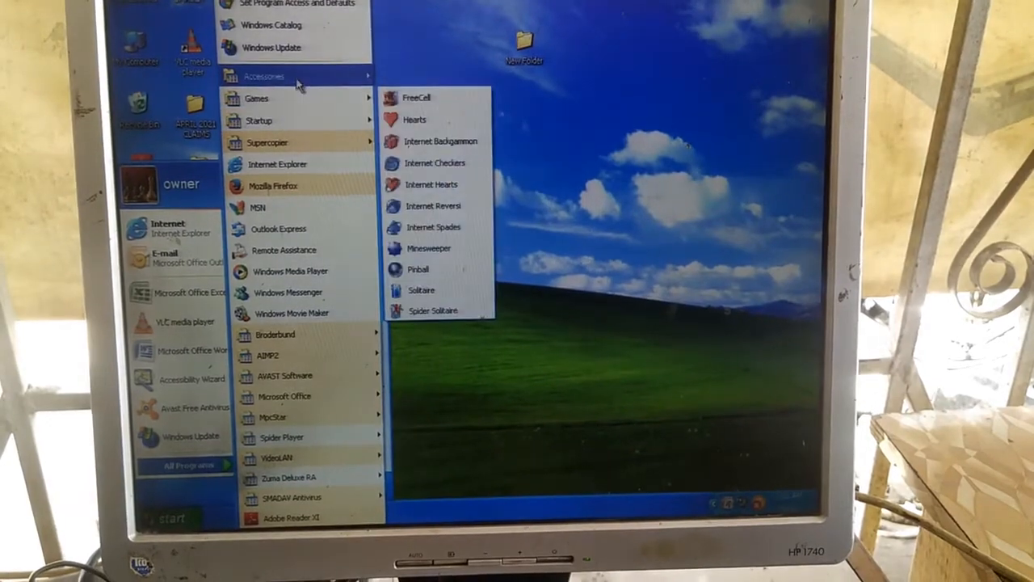
pyautogui.click(266, 74)
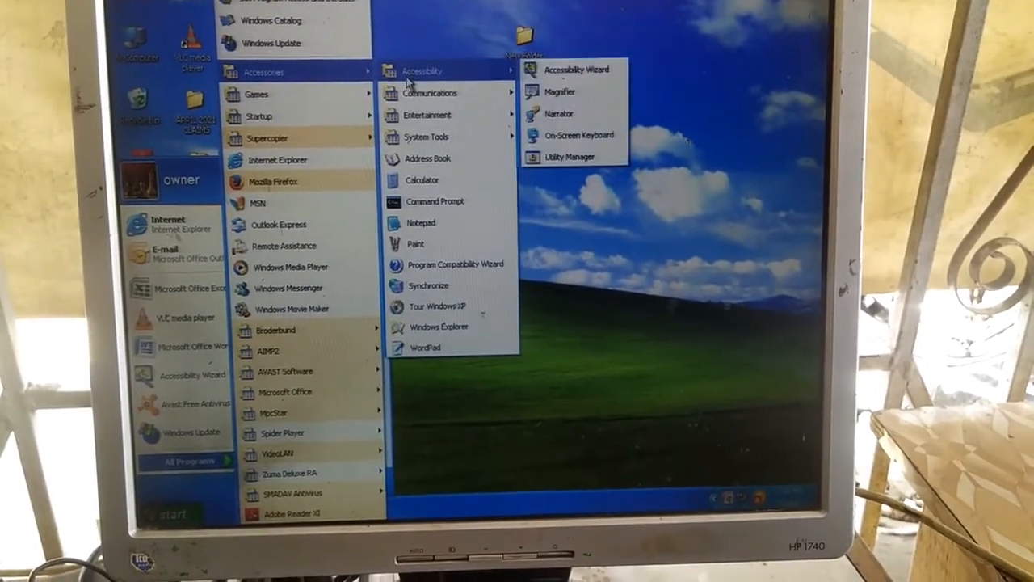
pyautogui.moveTo(430, 137)
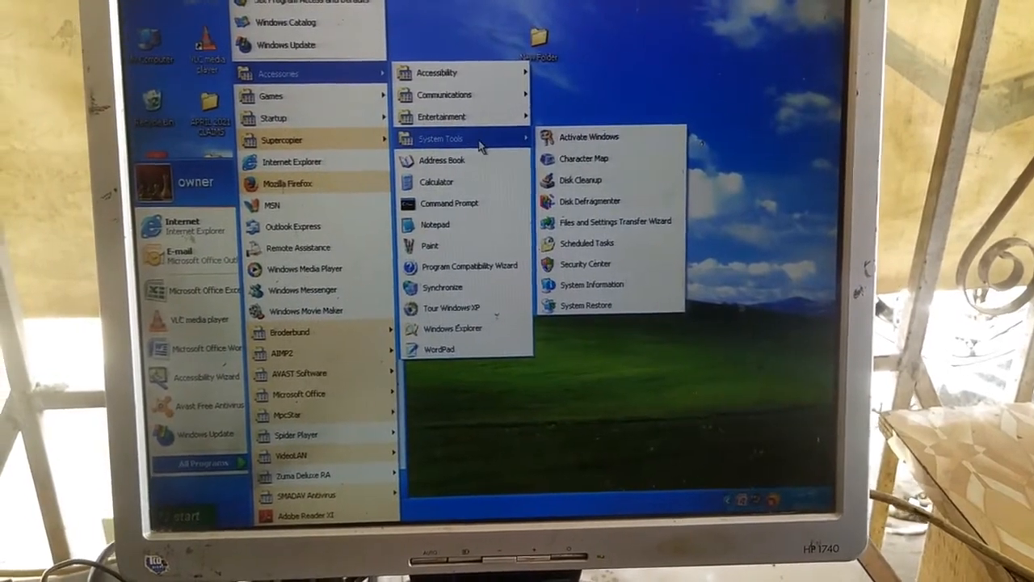
pyautogui.moveTo(590, 287)
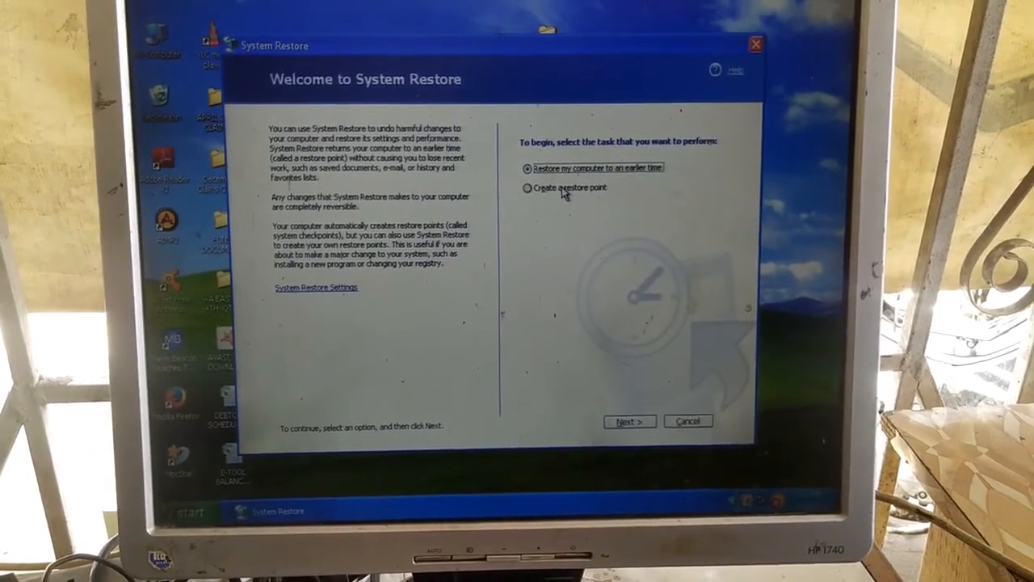
# - Choose 'Create a restore point' and advance to the description page
pyautogui.click(528, 184)
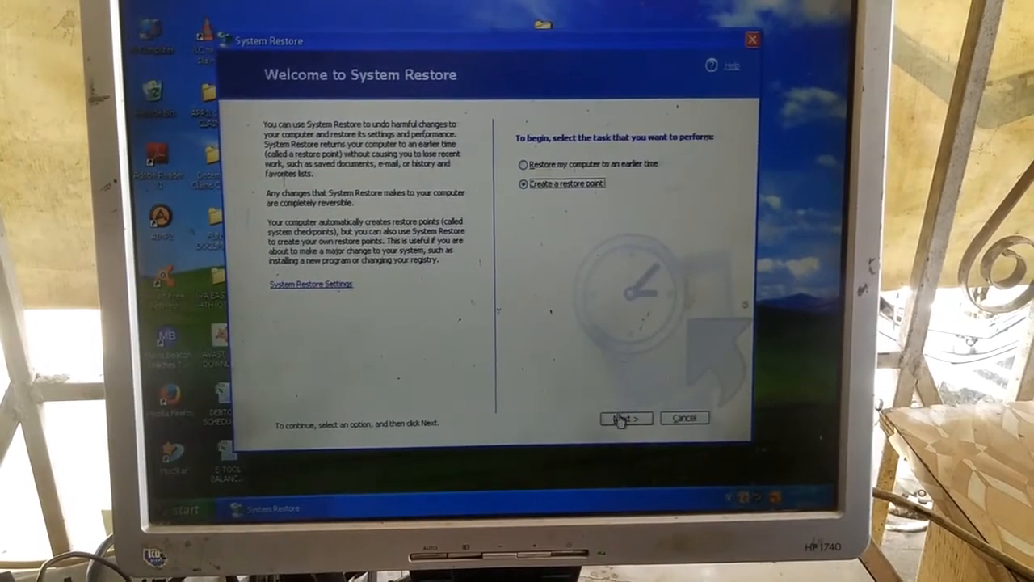
pyautogui.click(624, 418)
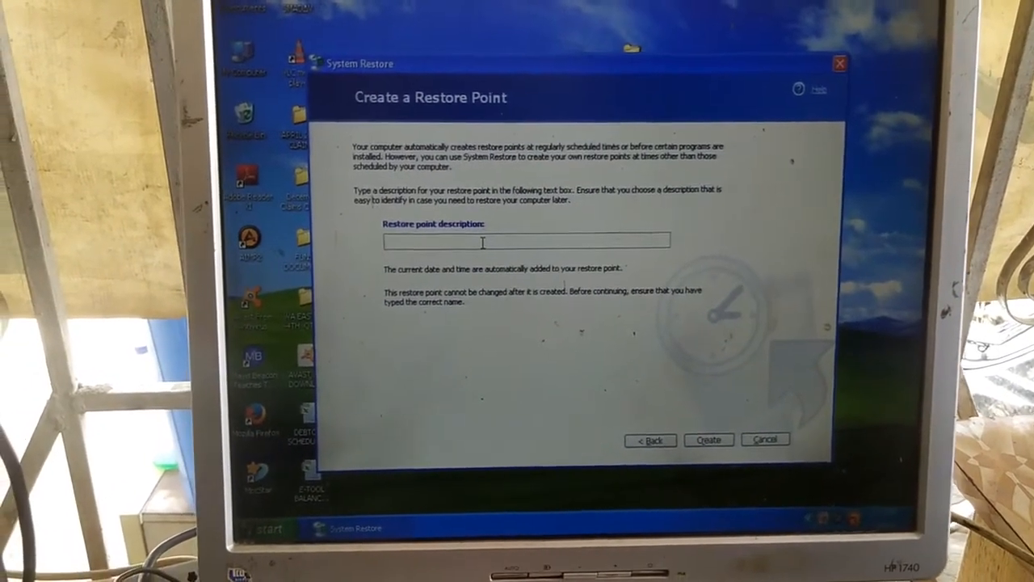
# - Create a restore point with the description 'amnow tech'
pyautogui.write('amn')
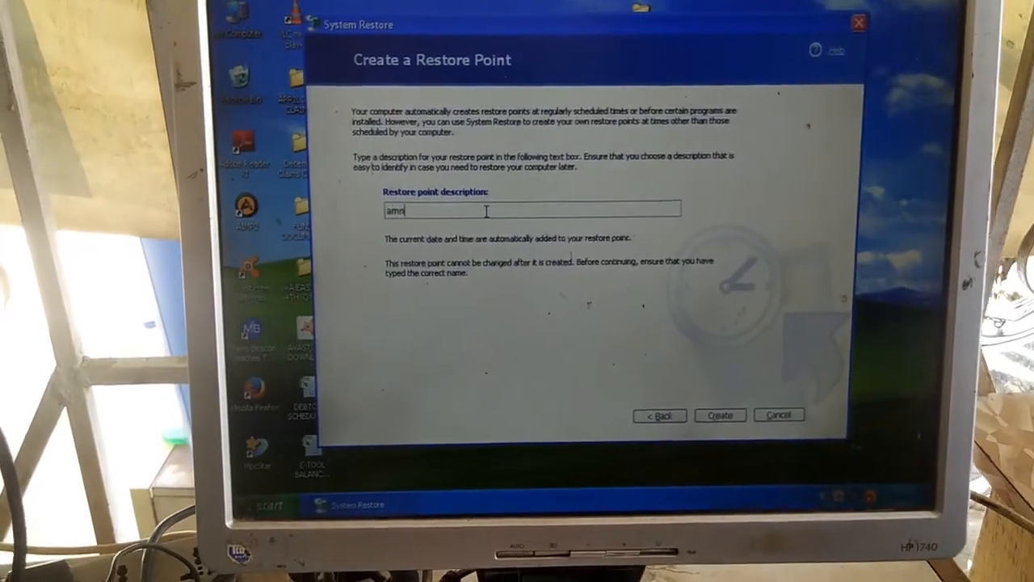
pyautogui.write('ow')
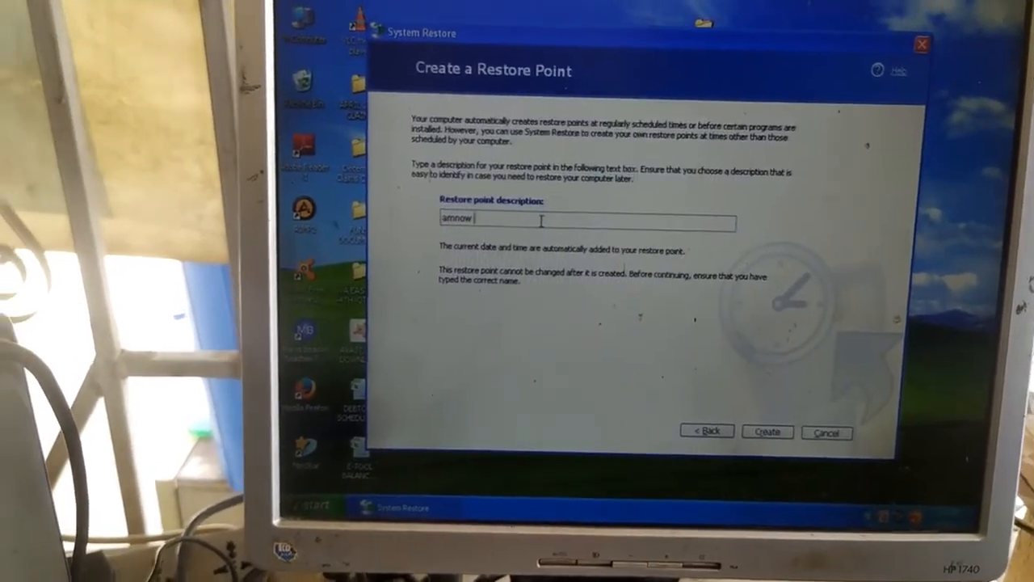
pyautogui.write('tech')
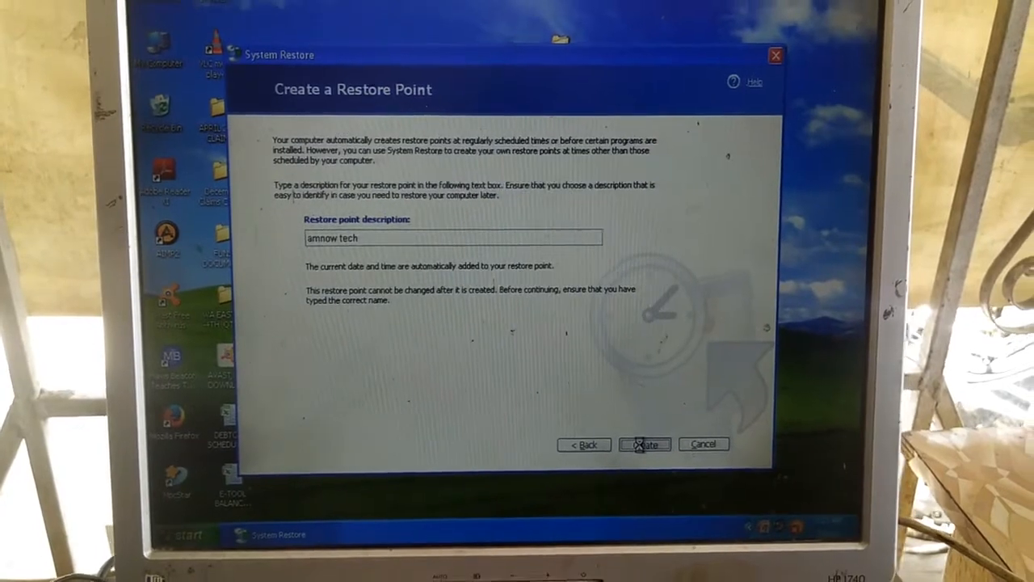
pyautogui.click(644, 444)
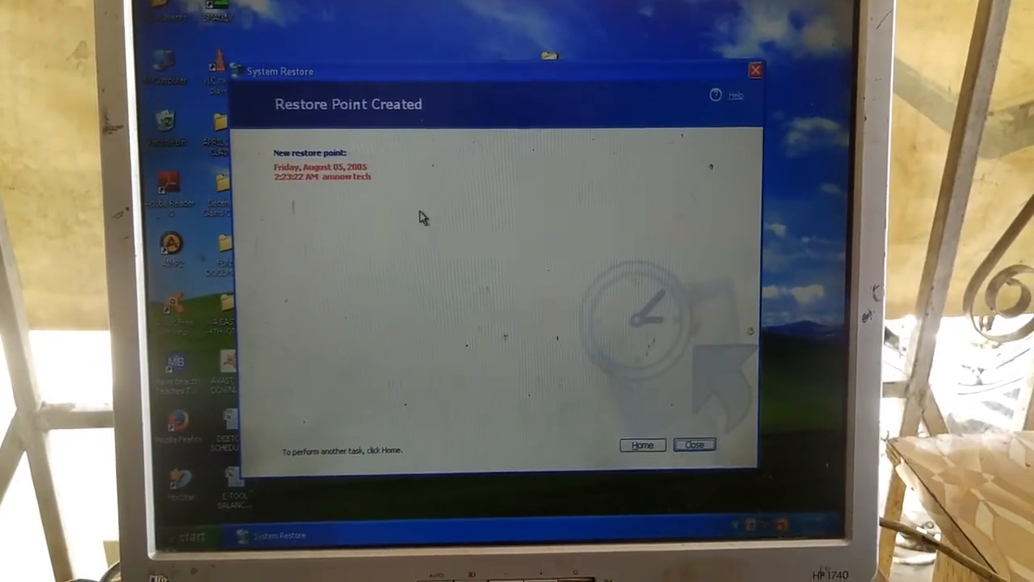